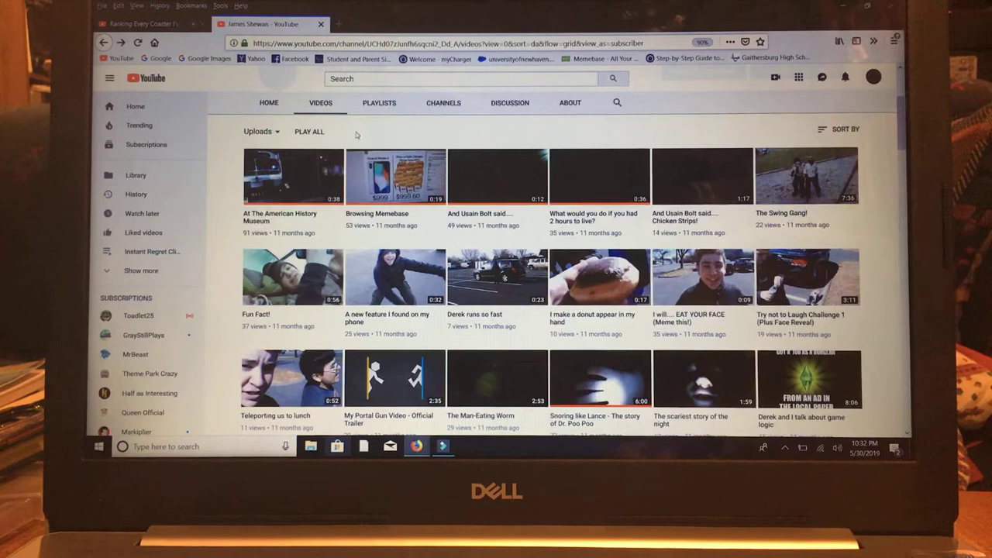
Scroll to the end of the uploads grid, reaching the video uploaded 11 hours ago
{"action": "scroll", "scroll_direction": "down", "scroll_amount": 3}
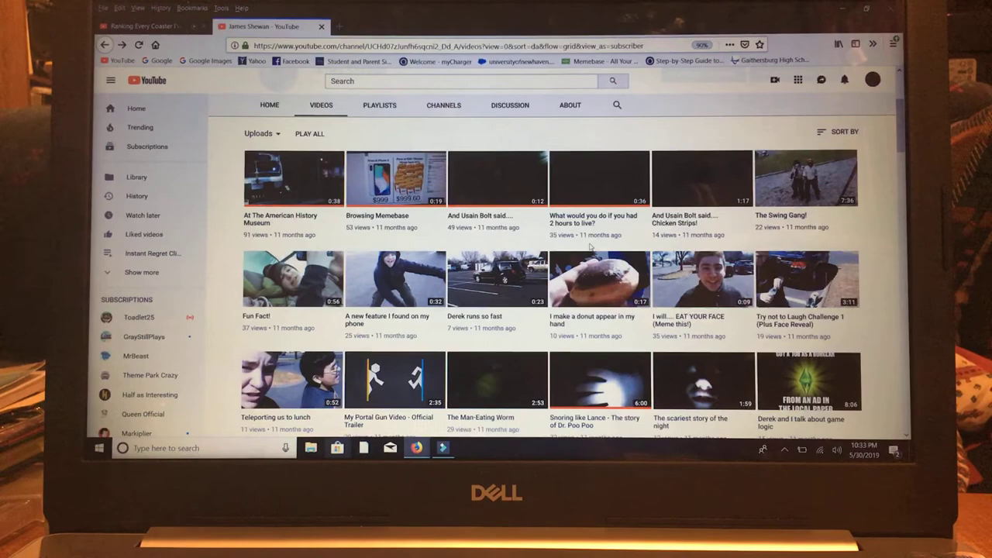
{"action": "scroll", "scroll_direction": "down", "scroll_amount": 3}
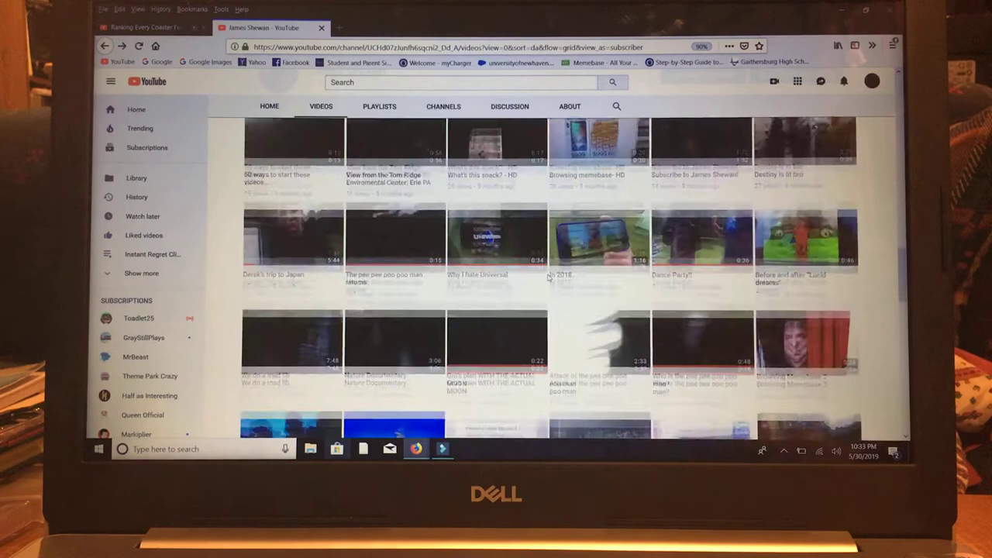
{"action": "scroll", "scroll_direction": "down", "scroll_amount": 3}
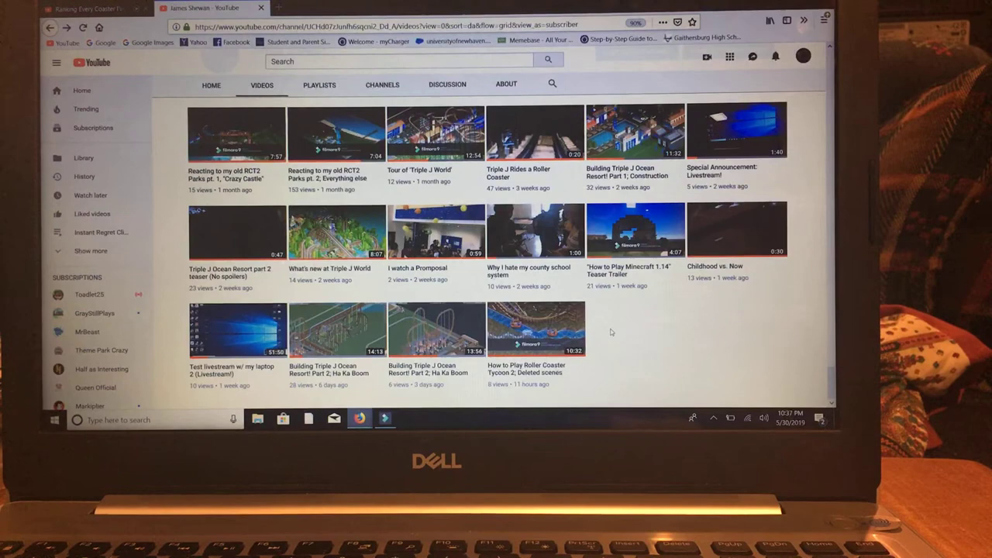
Show the Channels section listing featured channel Derek Ano and the subscriptions
{"action": "scroll", "scroll_direction": "down", "scroll_amount": 3}
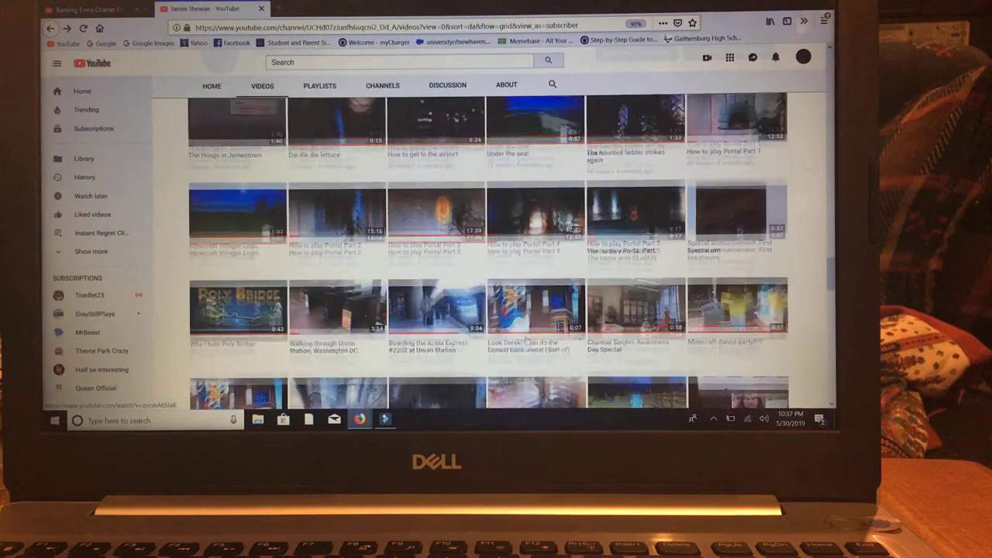
{"action": "scroll", "scroll_direction": "down", "scroll_amount": 3}
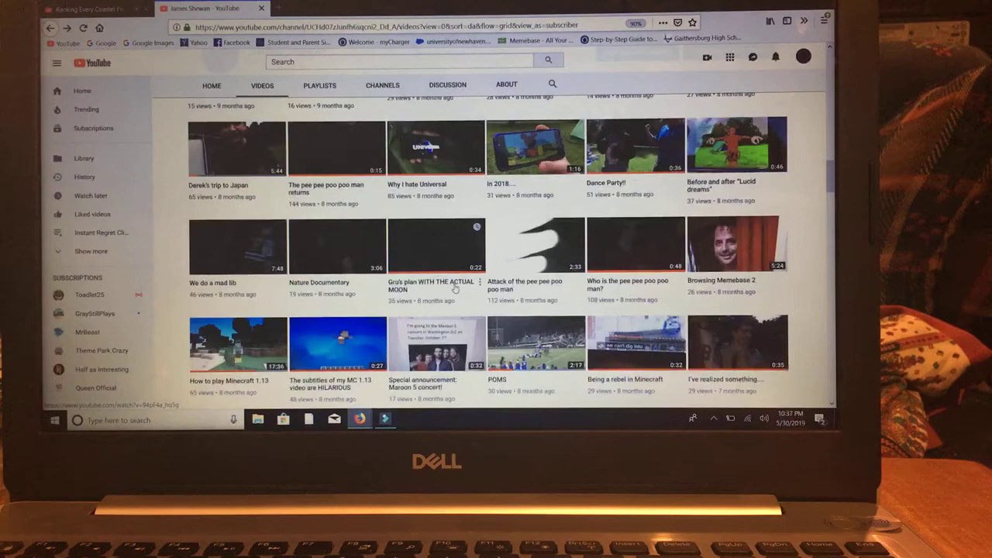
{"action": "left_click", "coordinate": [382, 86]}
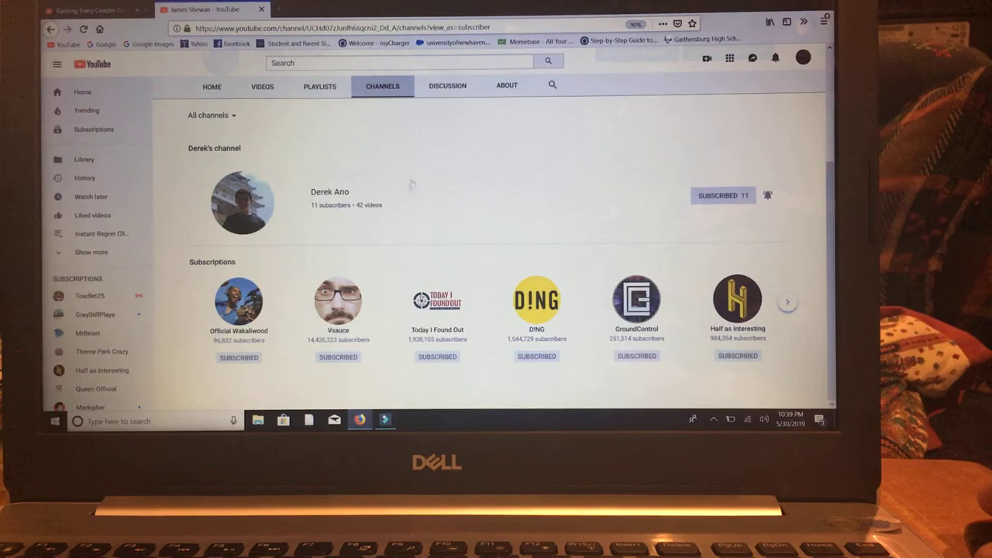
View the channel's About description and stats, then return to its Videos uploads
{"action": "left_click", "coordinate": [506, 85]}
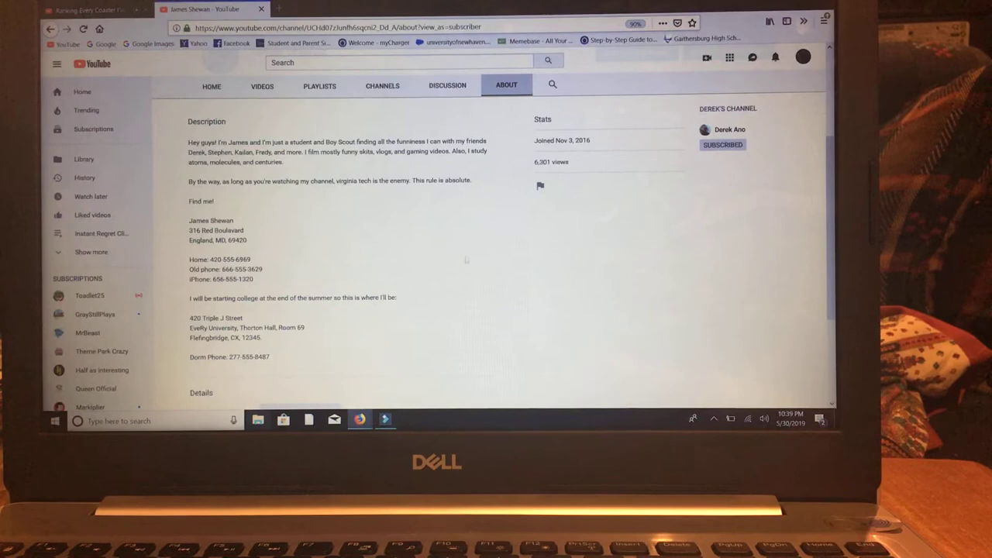
{"action": "mouse_move", "coordinate": [561, 339]}
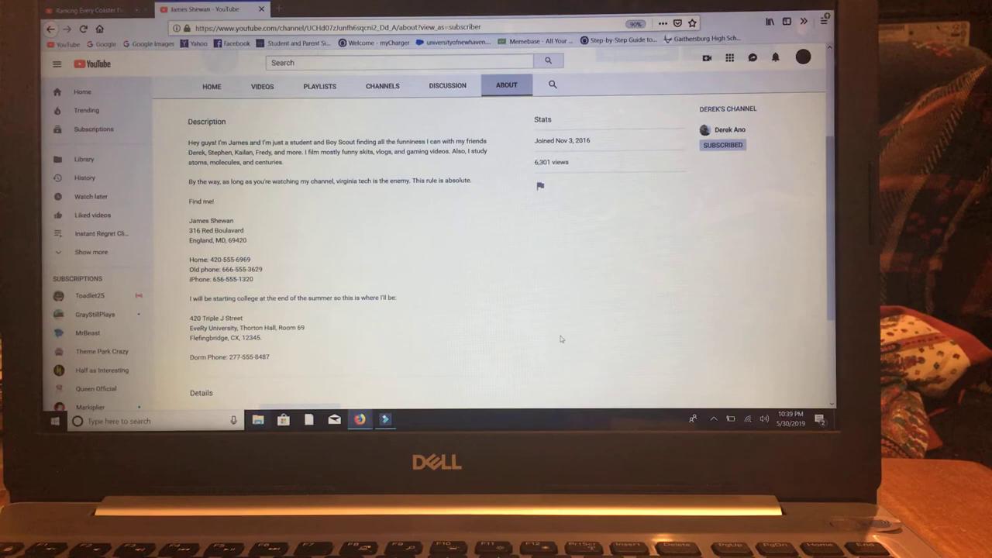
{"action": "left_click", "coordinate": [262, 87]}
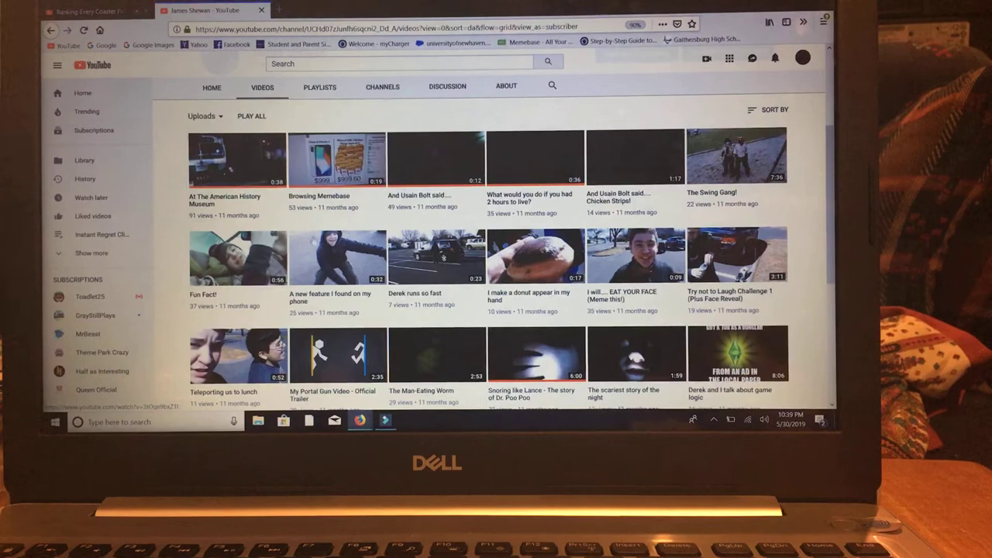
Scroll the uploads down to Roller Coaster Tycoon 2 and Noel 2, about 1 month old
{"action": "scroll", "scroll_direction": "down", "scroll_amount": 3}
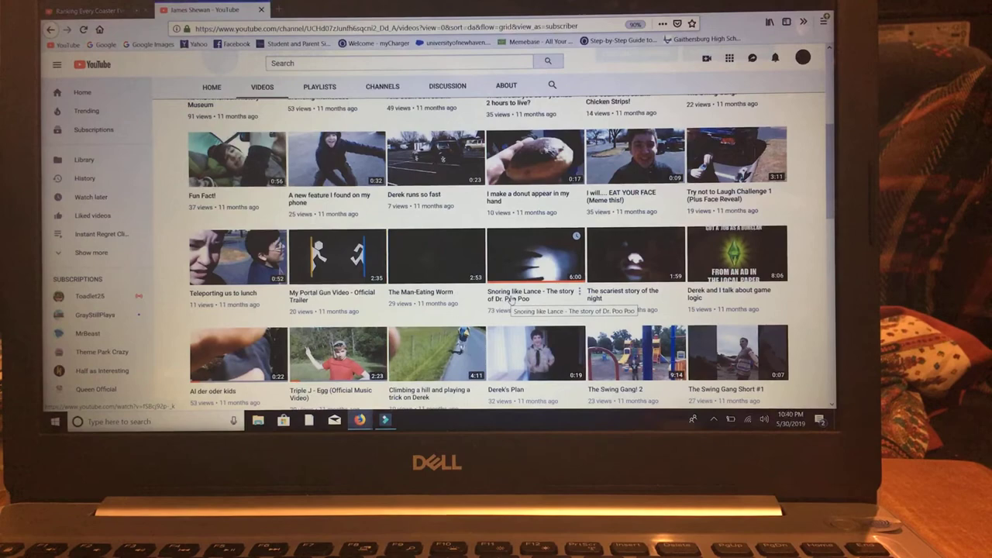
{"action": "scroll", "scroll_direction": "down", "scroll_amount": 3}
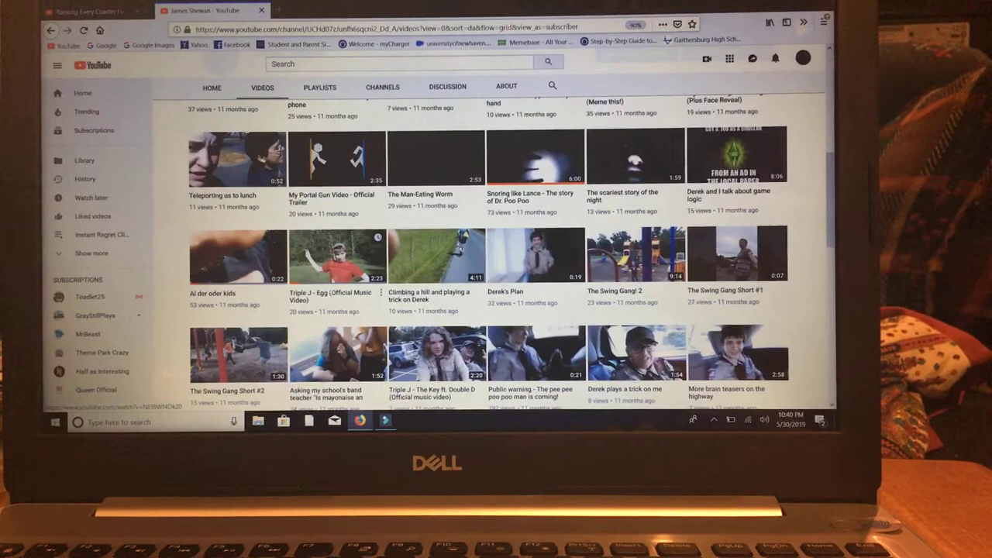
{"action": "scroll", "scroll_direction": "down", "scroll_amount": 3}
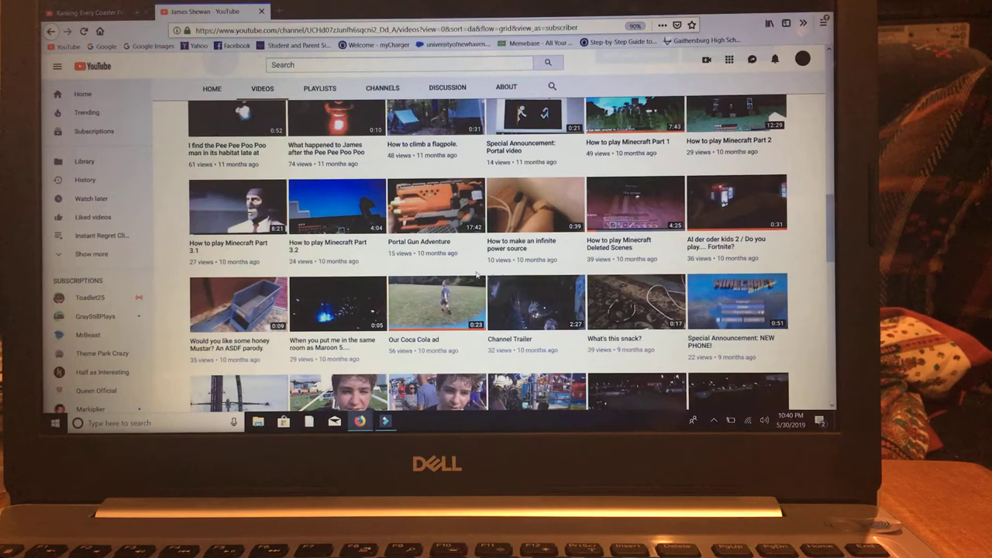
{"action": "scroll", "scroll_direction": "down", "scroll_amount": 3}
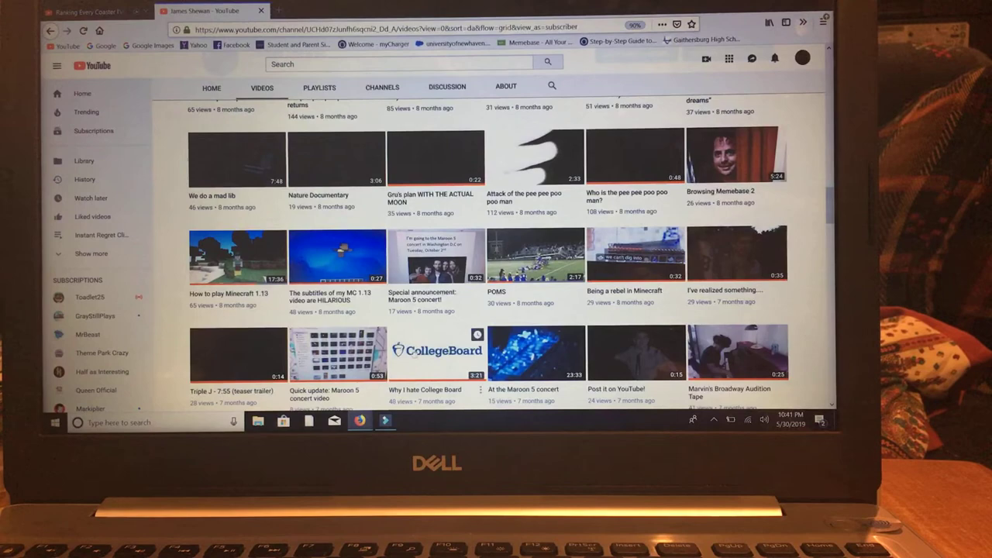
{"action": "scroll", "scroll_direction": "up", "scroll_amount": 3}
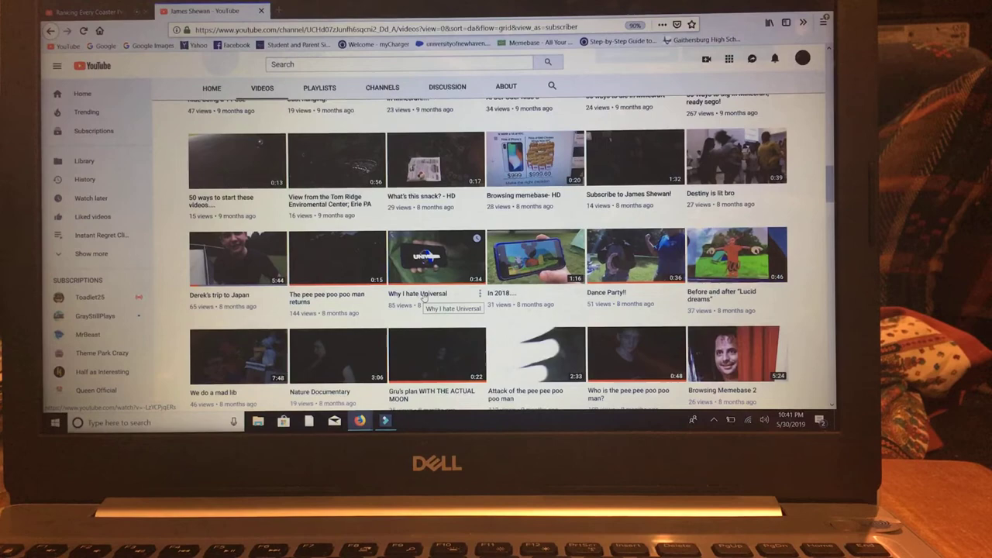
{"action": "scroll", "scroll_direction": "down", "scroll_amount": 3}
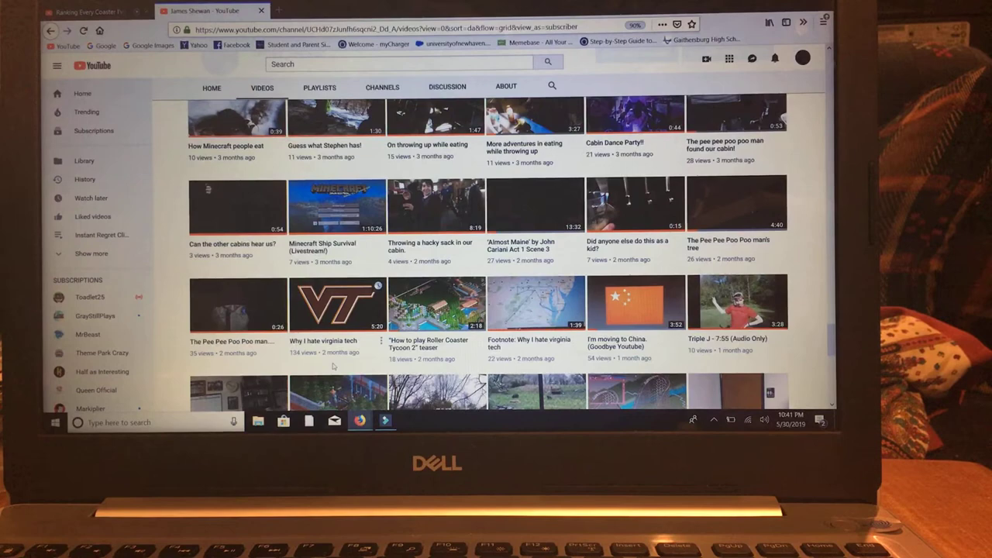
{"action": "scroll", "scroll_direction": "down", "scroll_amount": 3}
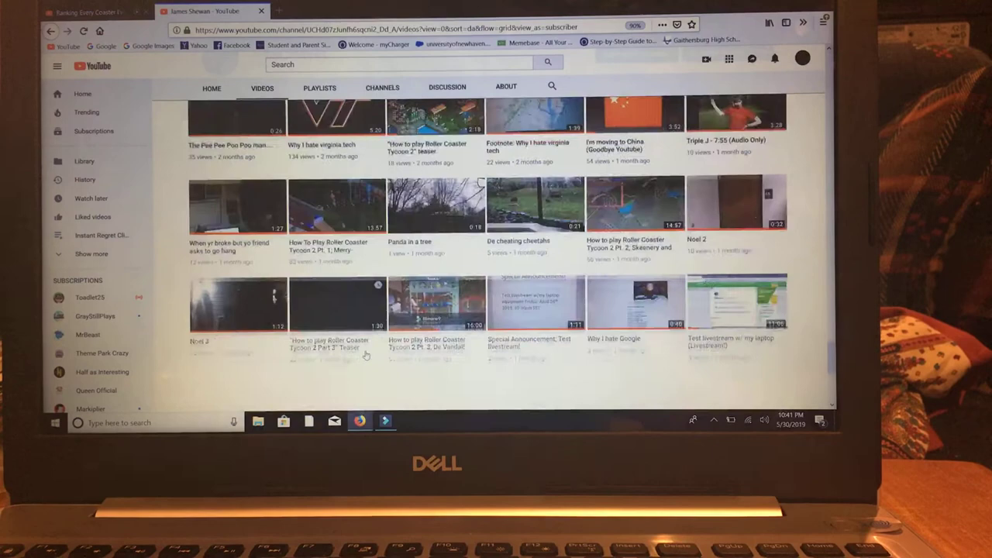
Show the Playlists section with created playlists and Full Season Packs Season 1–6
{"action": "scroll", "scroll_direction": "down", "scroll_amount": 3}
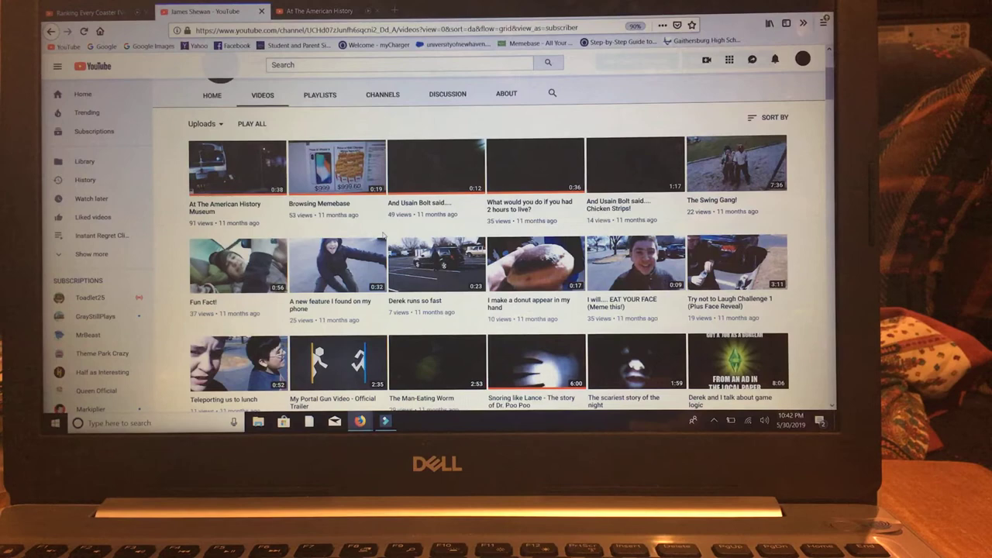
{"action": "left_click", "coordinate": [319, 94]}
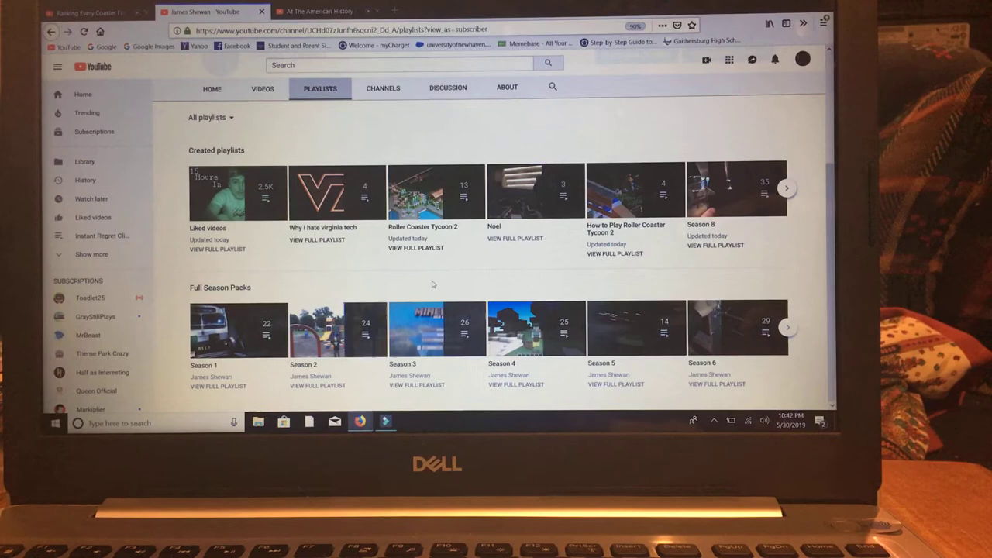
Open The Man-Eating Worm video and view its single comment
{"action": "left_click", "coordinate": [788, 327]}
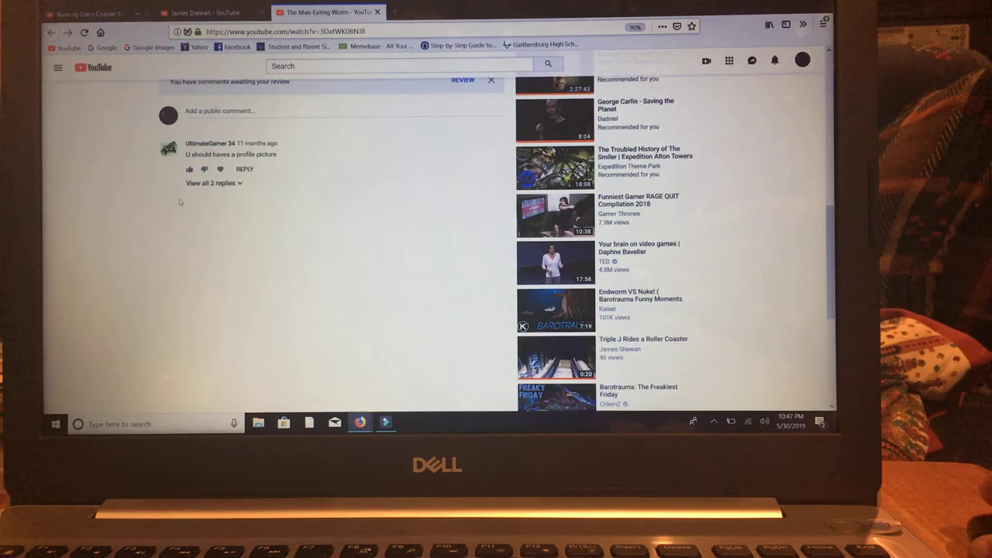
Play the Honest University Commercial video from the 'honest university commercial' search results
{"action": "left_click", "coordinate": [213, 183]}
{"action": "type", "text": "honest university commercial"}
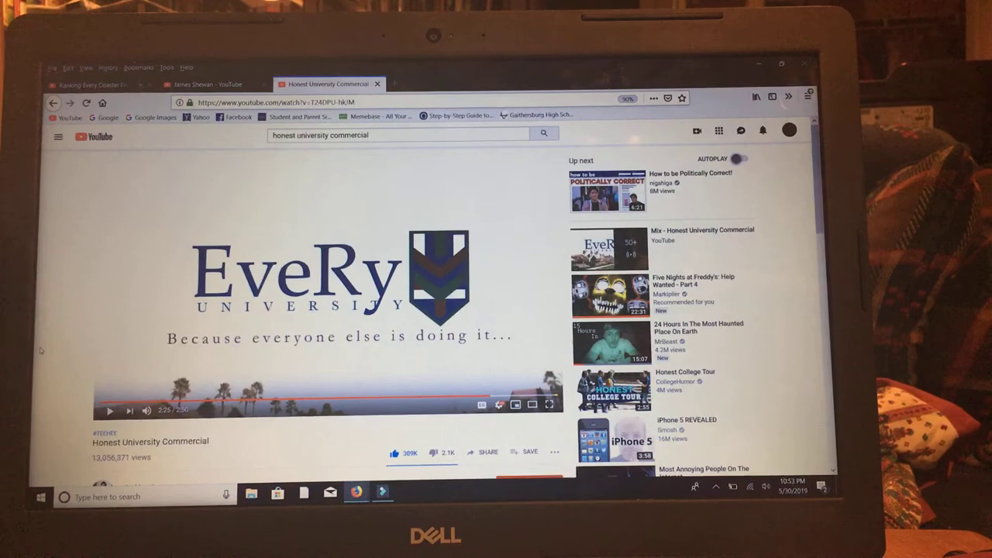
Return to the channel page, landing on its Videos tab with the subscriber count
{"action": "left_click", "coordinate": [209, 84]}
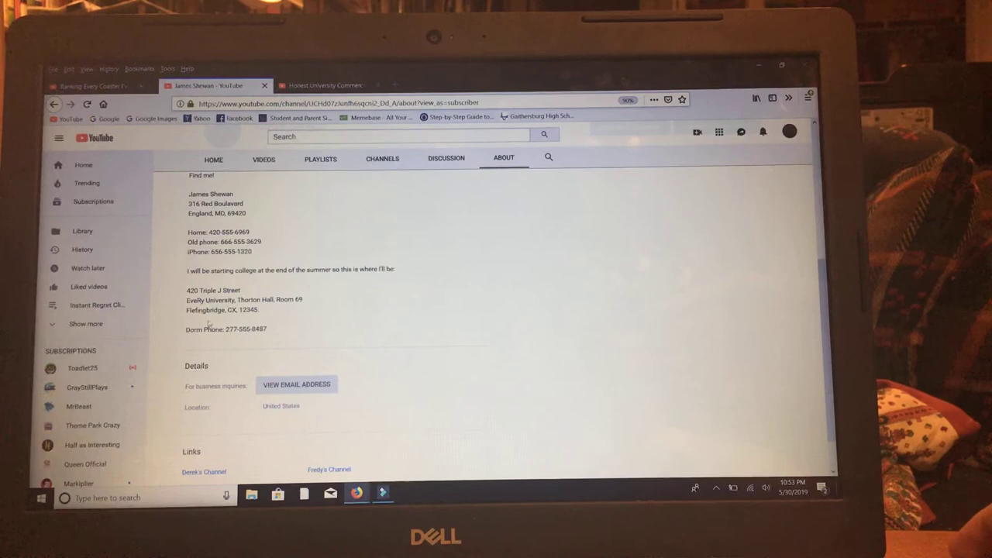
{"action": "left_click", "coordinate": [325, 84]}
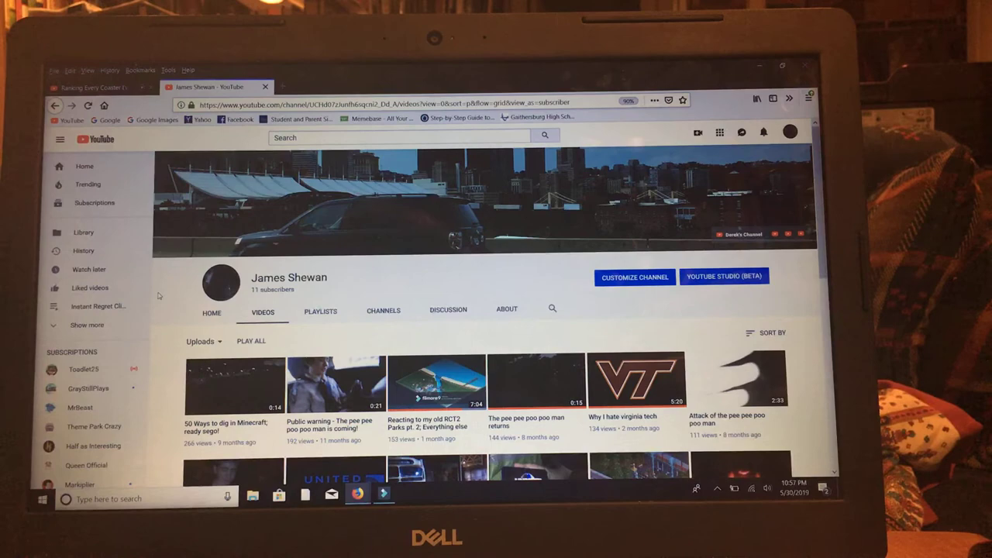
Show the channel's About page with its description, contact section and business details
{"action": "left_click", "coordinate": [506, 308]}
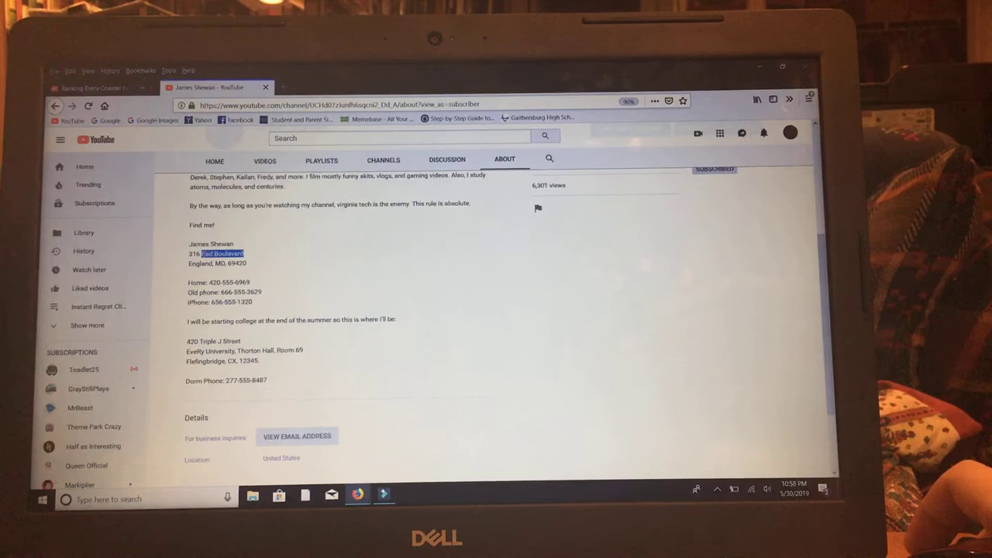
Highlight the street name in the channel's address, then clear the highlight
{"action": "double_click", "coordinate": [220, 262]}
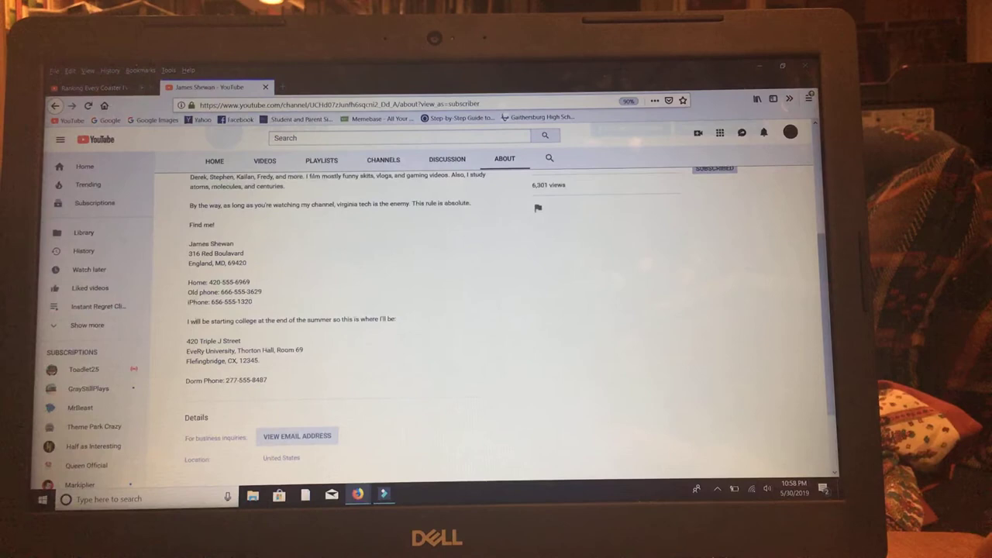
{"action": "double_click", "coordinate": [243, 302]}
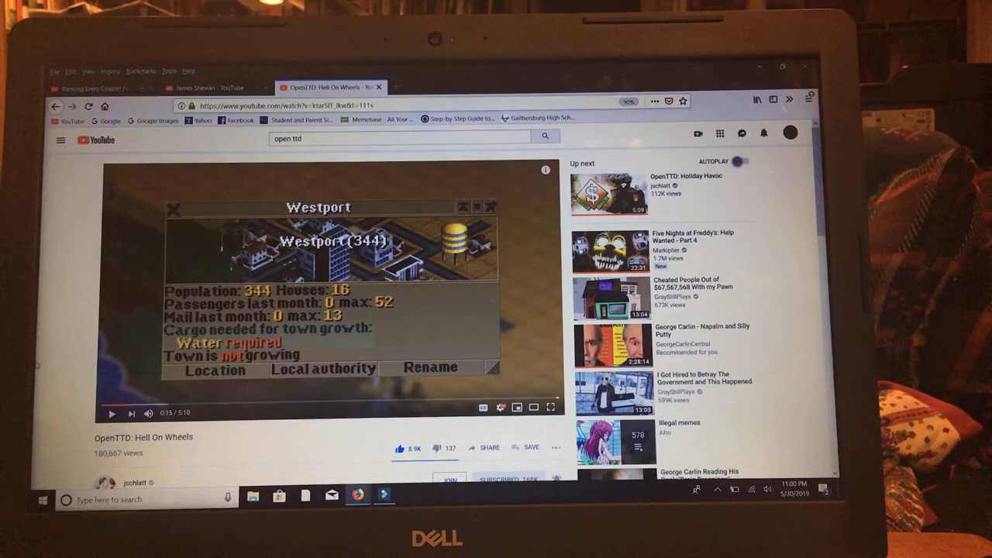
Scroll down the 'open ttd' results to reach the OpenTTD: Hell On Wheels video
{"action": "scroll", "scroll_direction": "down", "scroll_amount": 3}
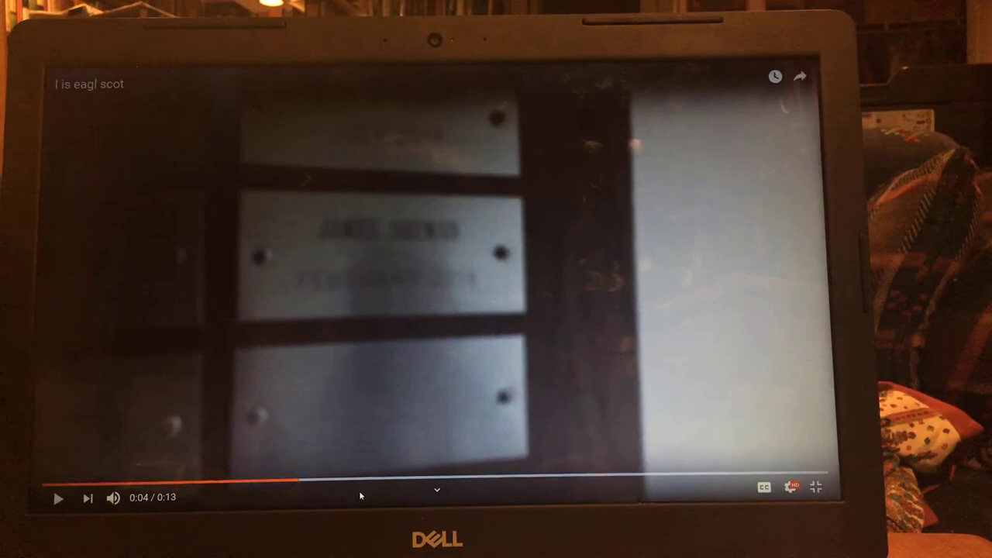
Click in the page to open the 'I is eagl scot' video player
{"action": "left_click", "coordinate": [59, 497]}
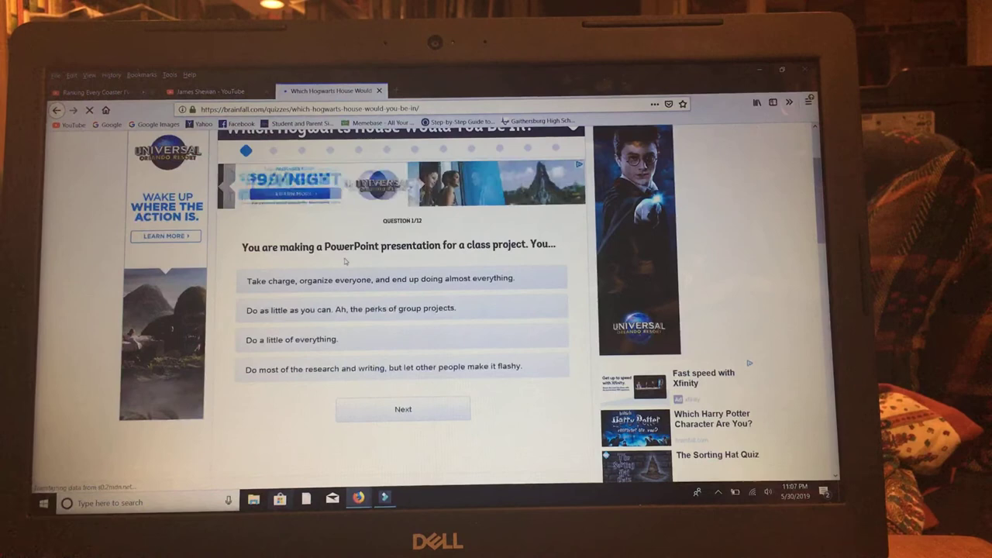
Pick an answer to question 1 of the Hogwarts House quiz
{"action": "left_click", "coordinate": [402, 408]}
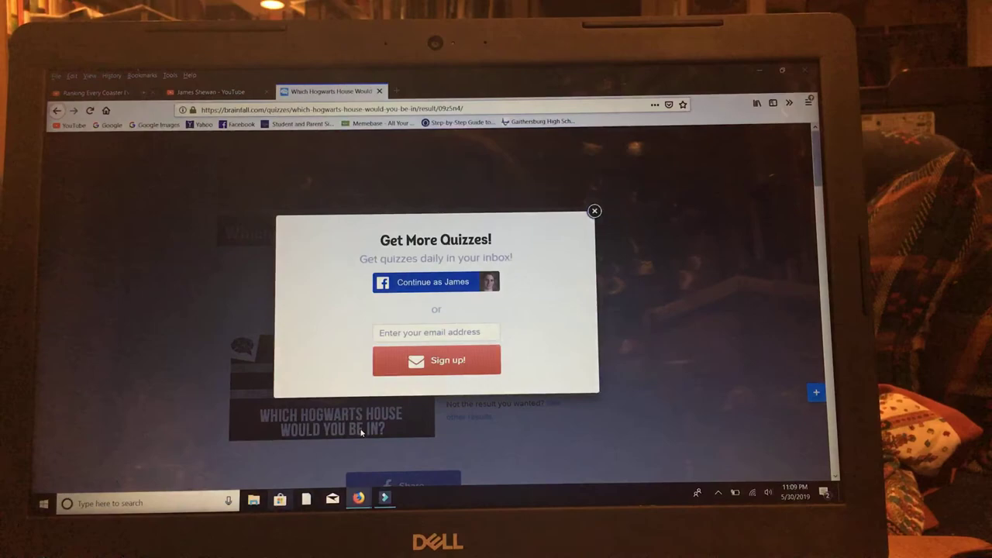
Close the 'Get More Quizzes!' sign-up popup covering the quiz result
{"action": "left_click", "coordinate": [209, 90]}
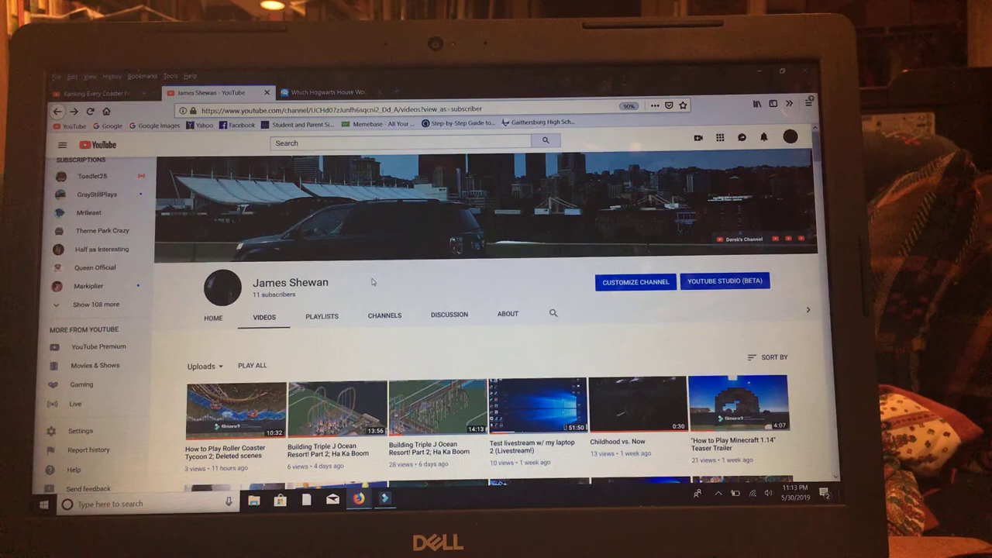
Scroll down the channel's Videos page to reveal the second row of uploads
{"action": "scroll", "scroll_direction": "down", "scroll_amount": 3}
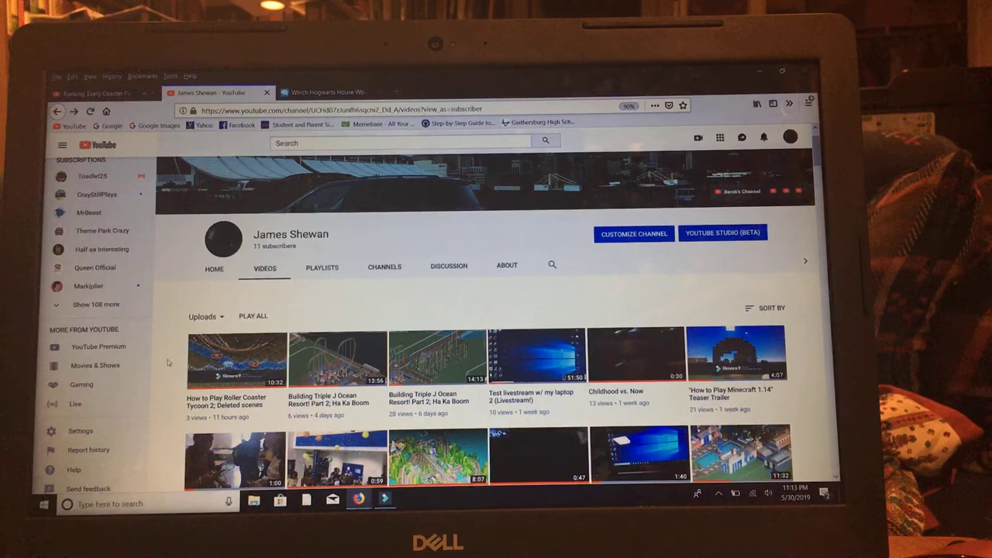